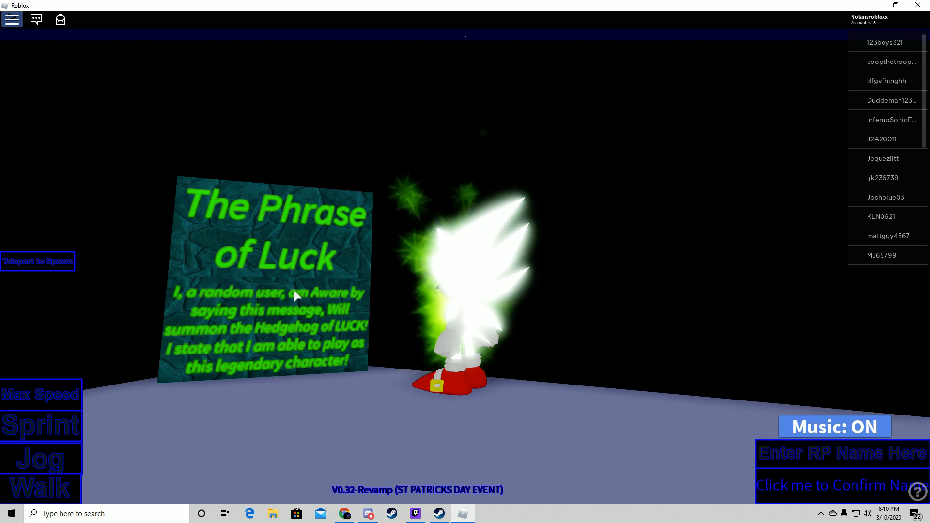
mouse_move(237, 279)
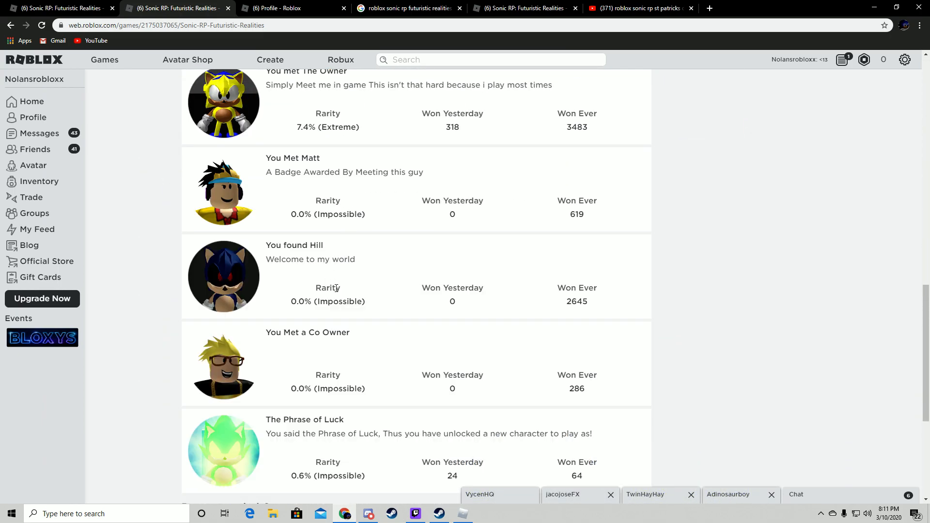
- Scroll the game page's Badges list to the Phrase of Luck badge, then return to Roblox
scroll(down, 3)
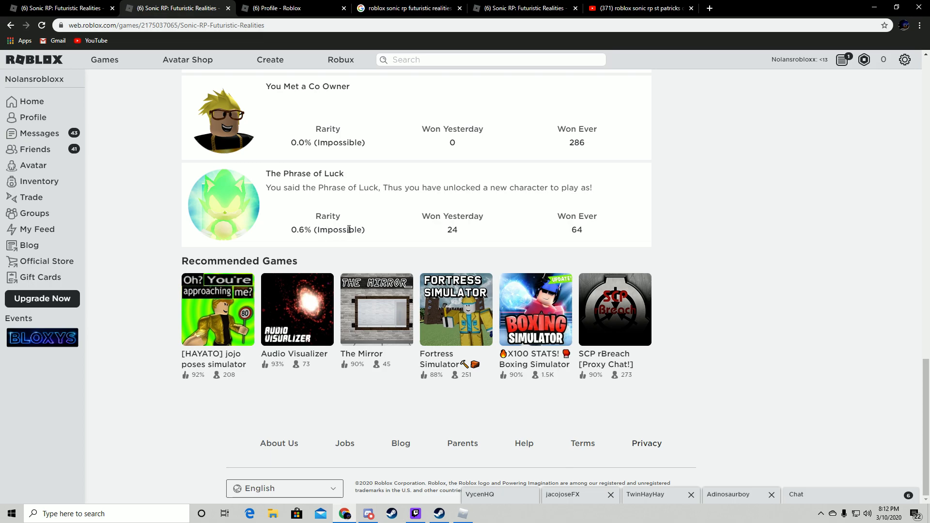
mouse_move(448, 227)
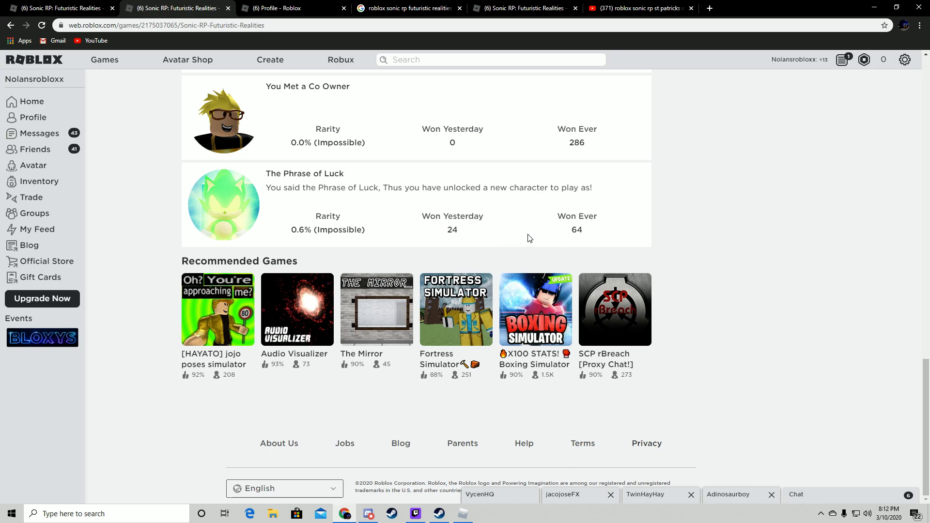
mouse_move(571, 236)
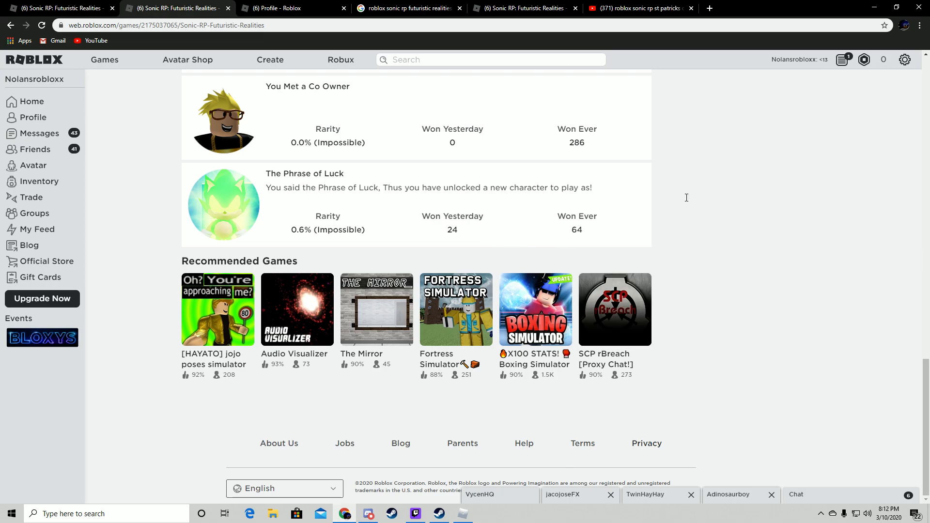
mouse_move(299, 239)
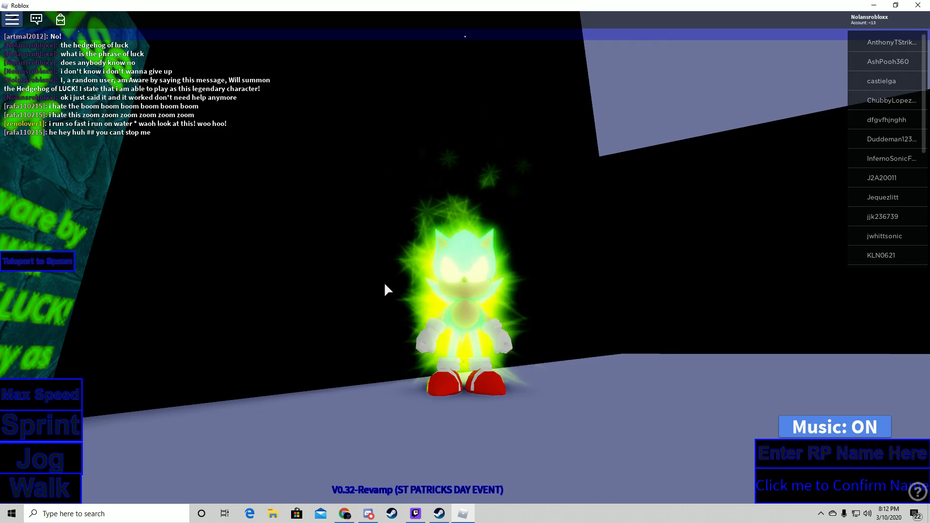
key(Alt+z)
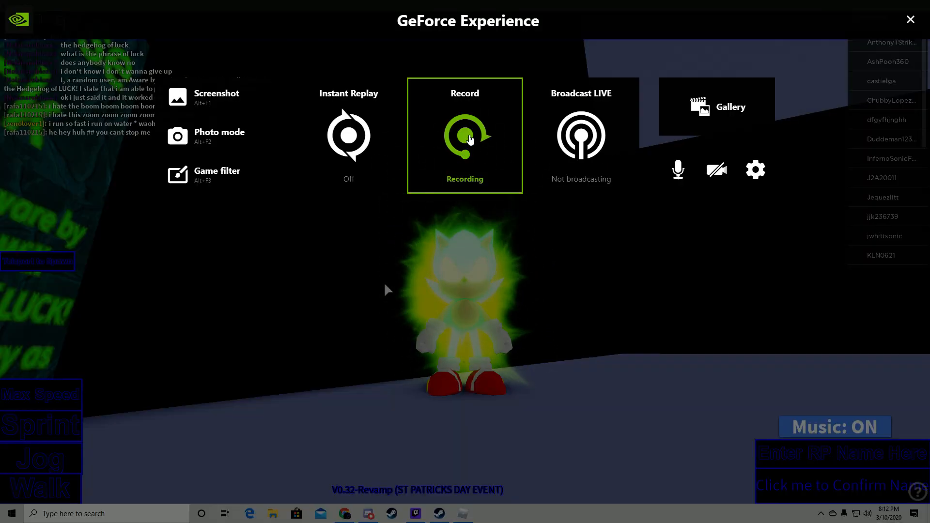